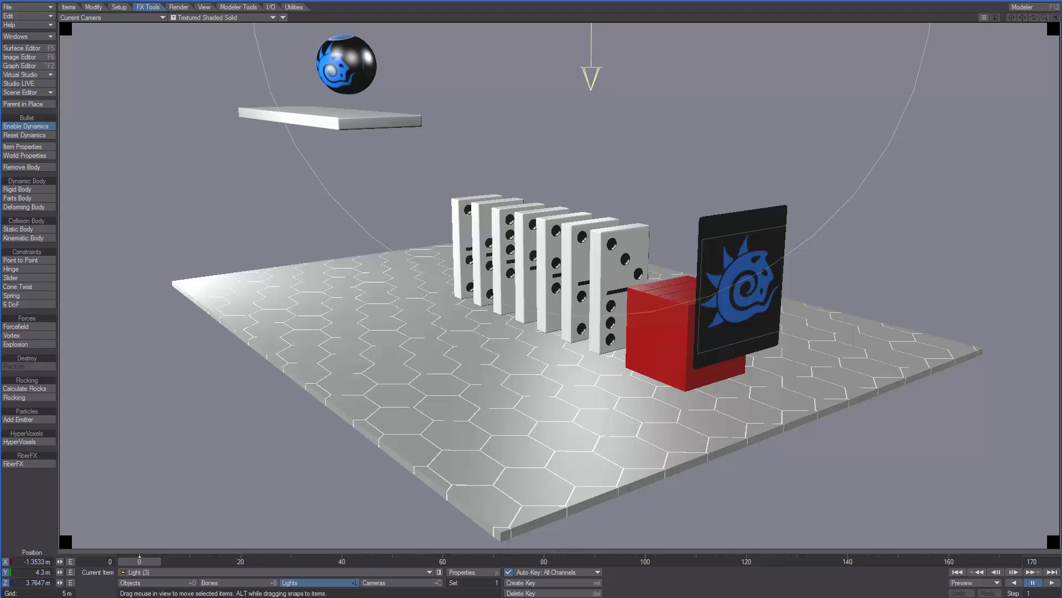
mouse_move(331, 251)
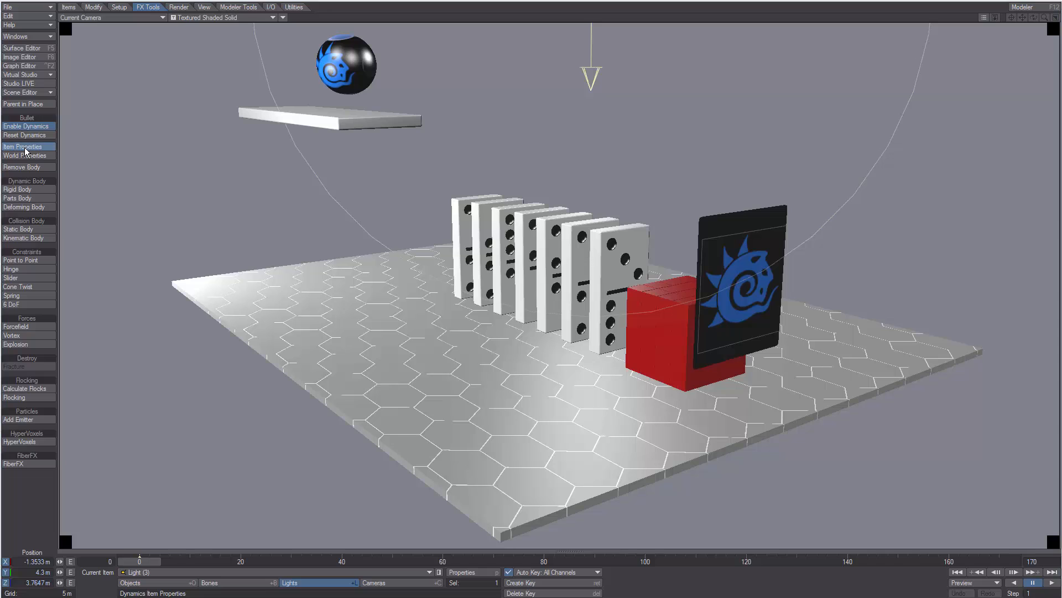
Open Bullet Item Properties to list plane, ramp, dominoes, ball and soft object with body types.
click(19, 146)
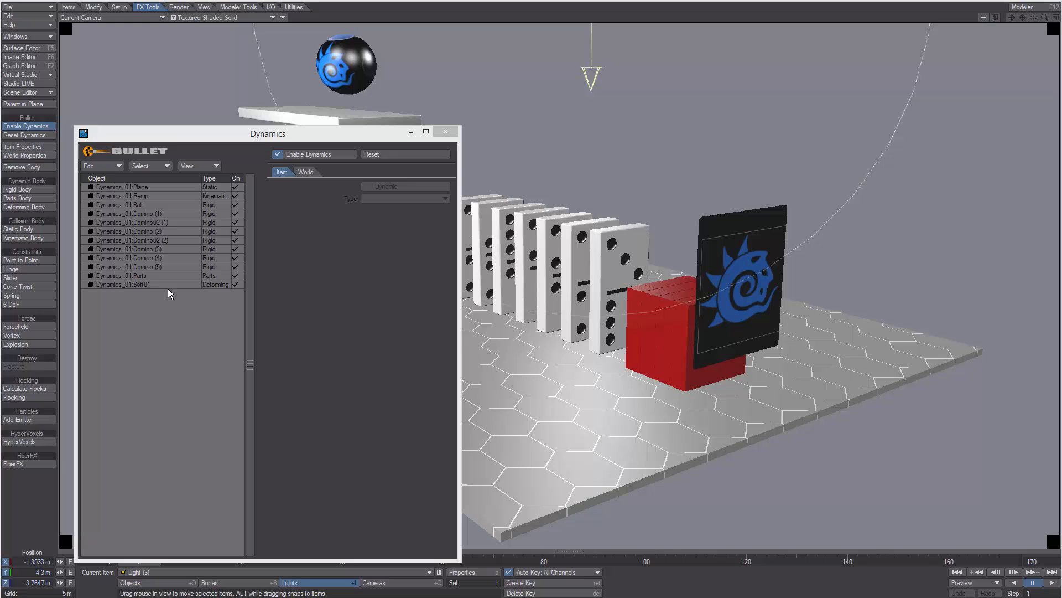
mouse_move(172, 308)
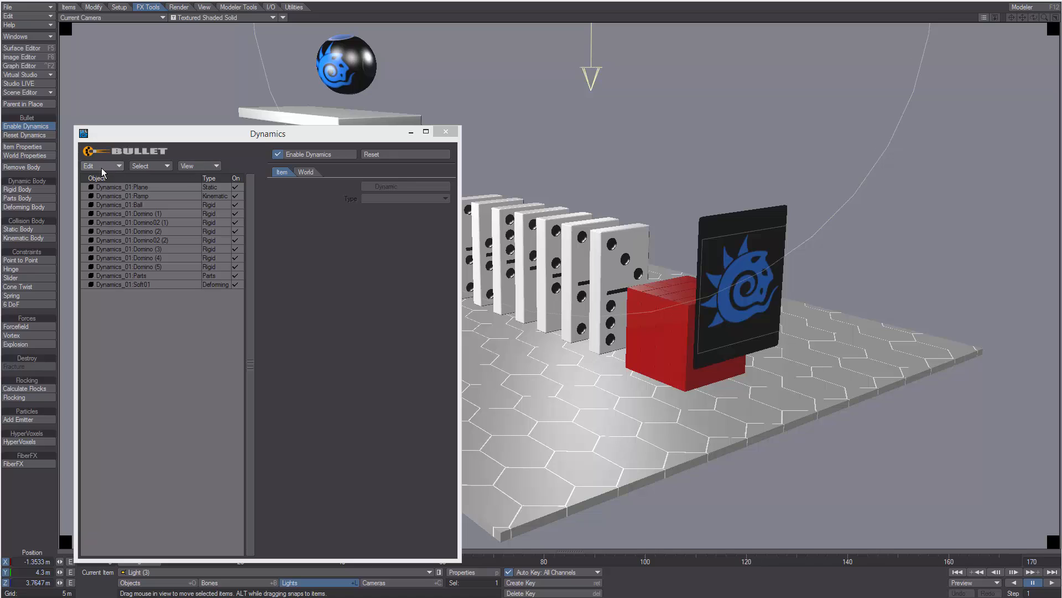
Open the Edit menu showing add, deactivate, activate, remove and preset commands.
click(99, 166)
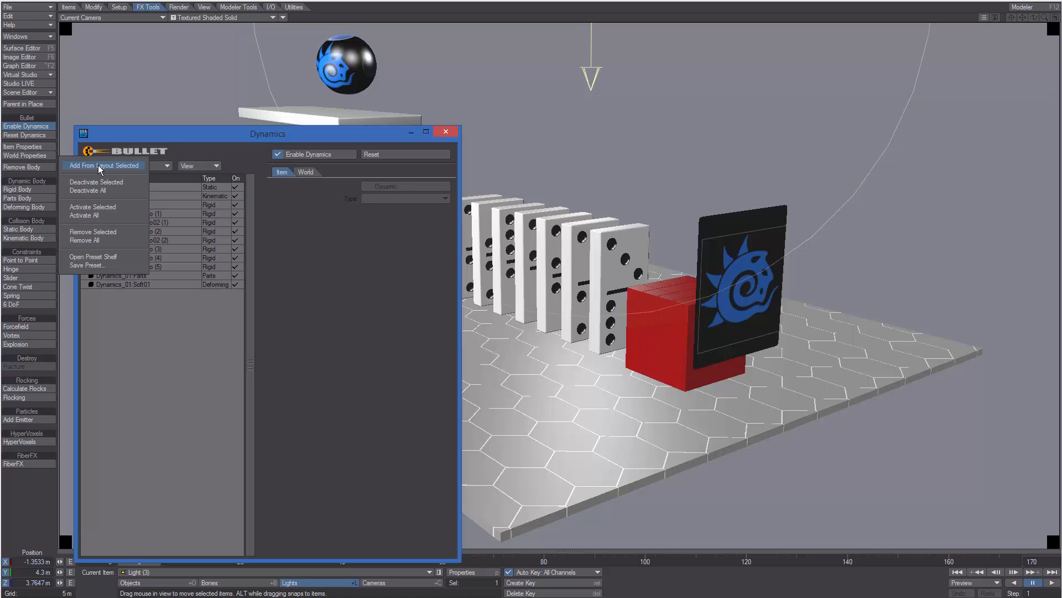
mouse_move(91, 171)
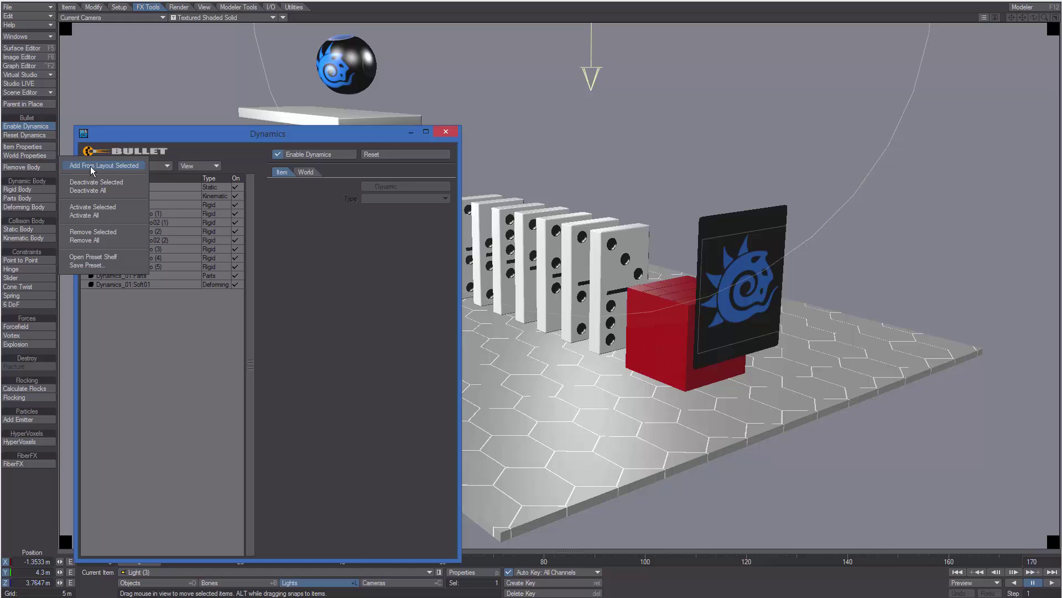
mouse_move(132, 169)
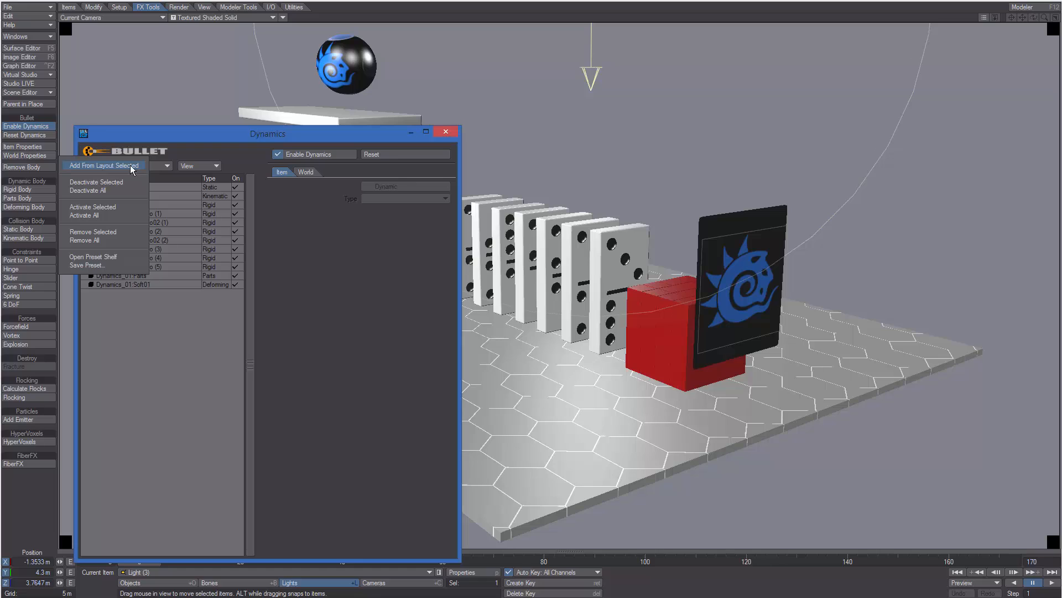
mouse_move(75, 189)
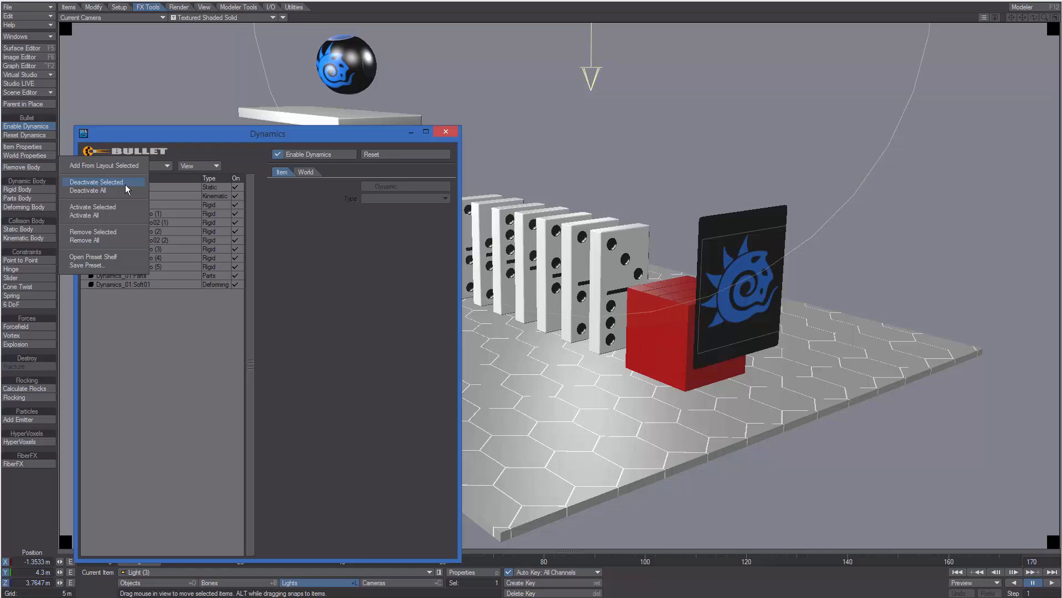
mouse_move(113, 193)
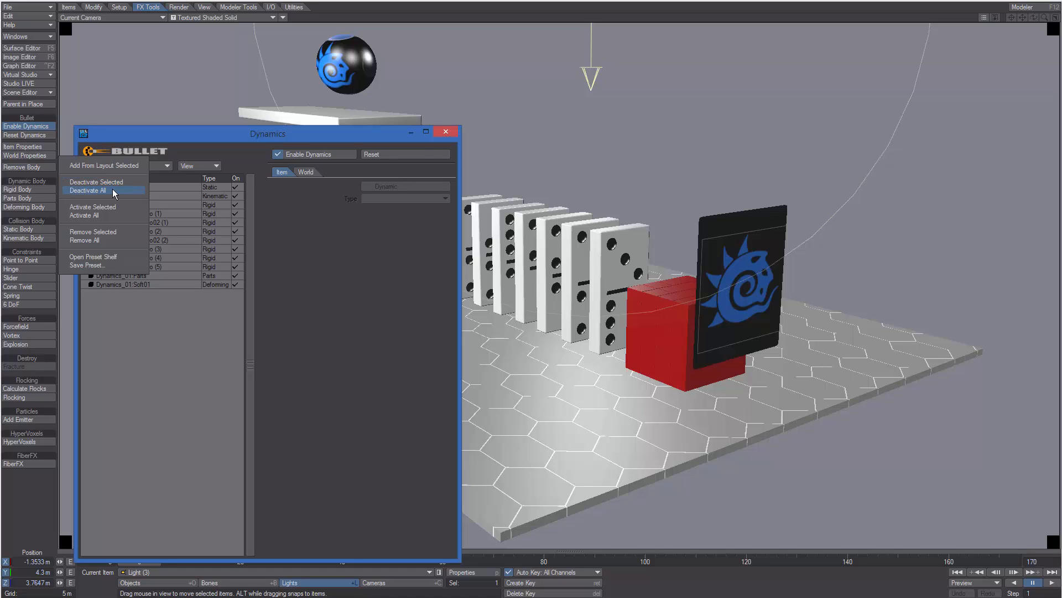
mouse_move(110, 211)
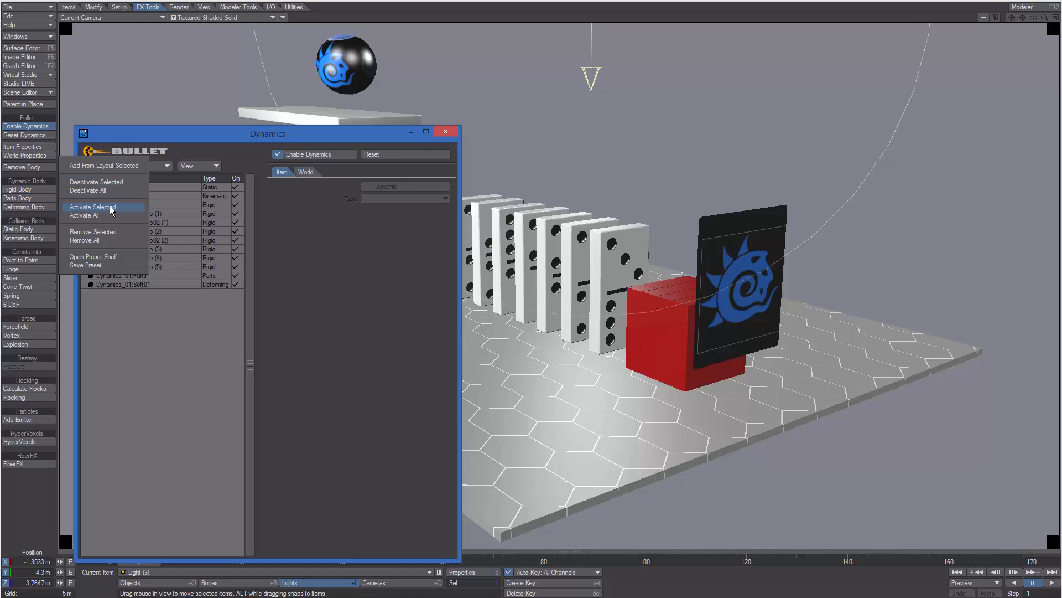
mouse_move(97, 215)
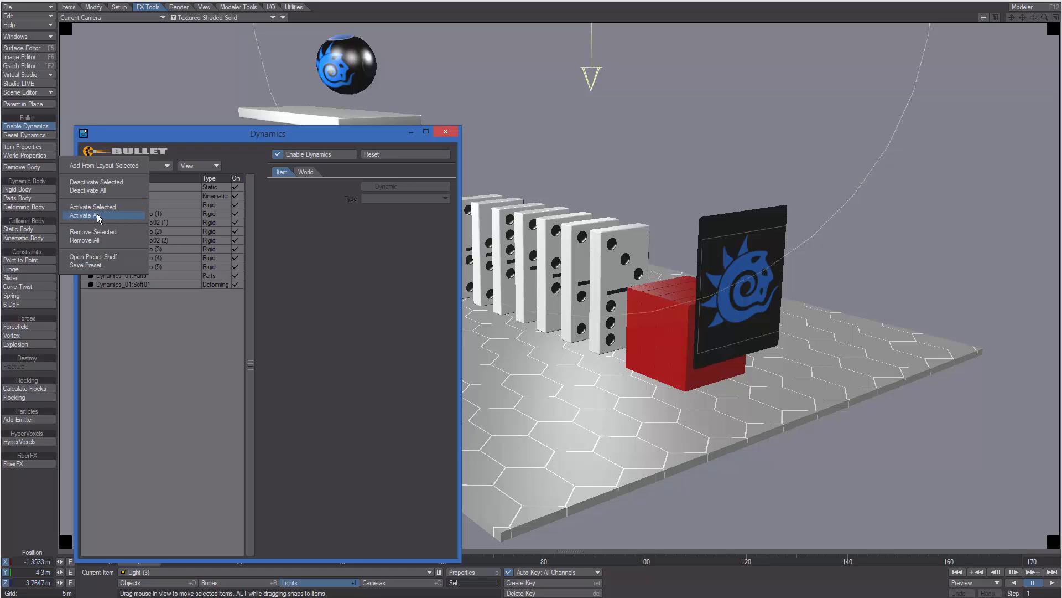
mouse_move(103, 234)
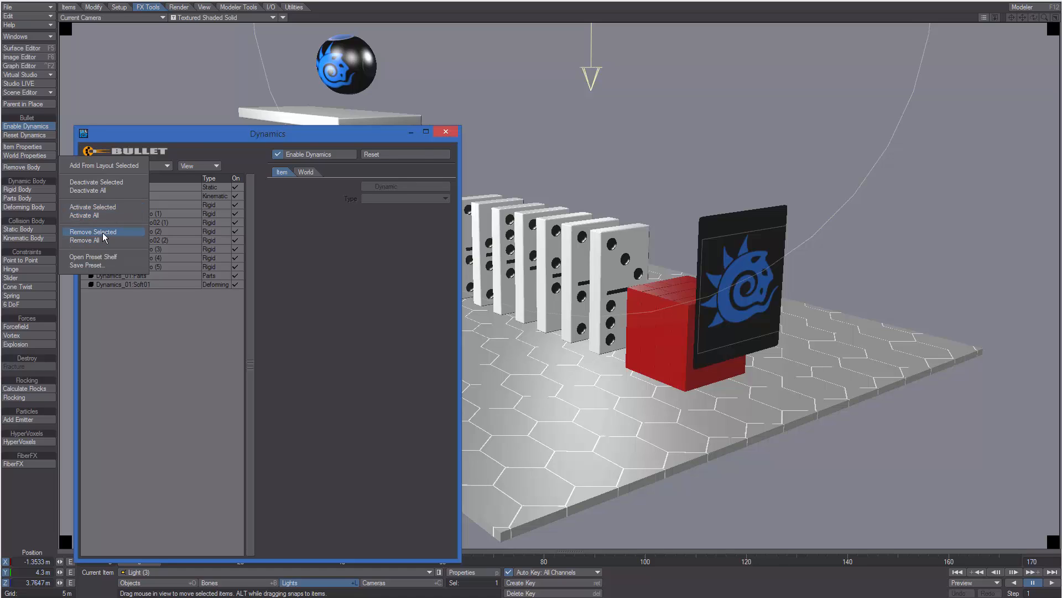
mouse_move(112, 236)
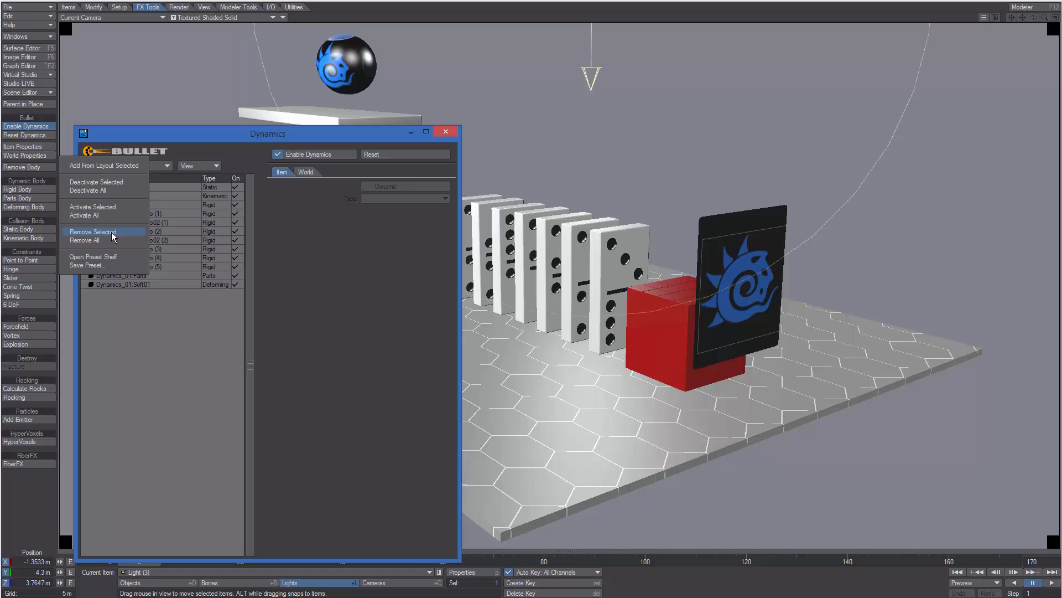
mouse_move(92, 240)
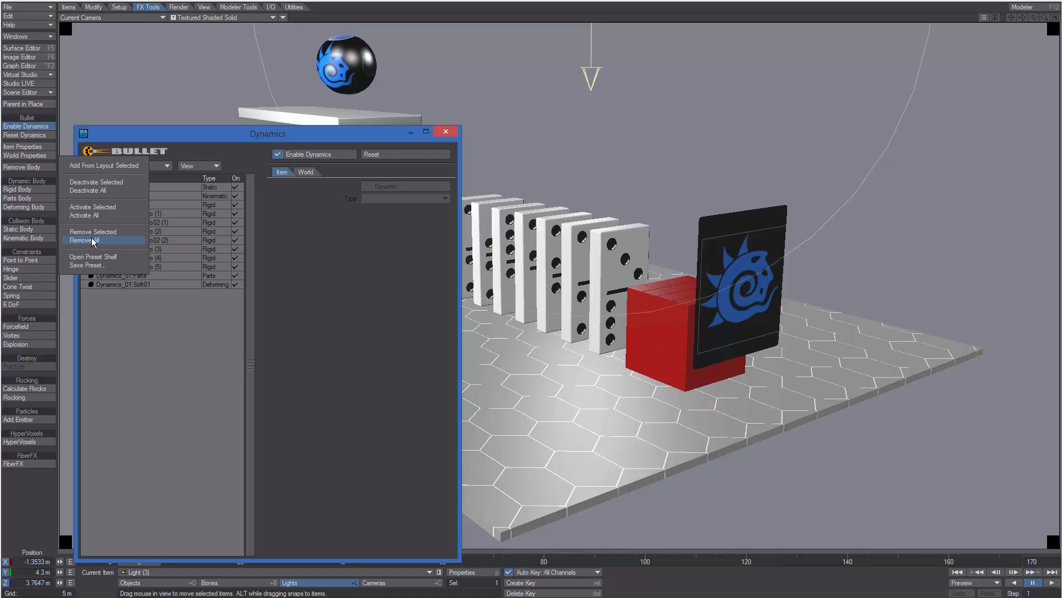
mouse_move(109, 261)
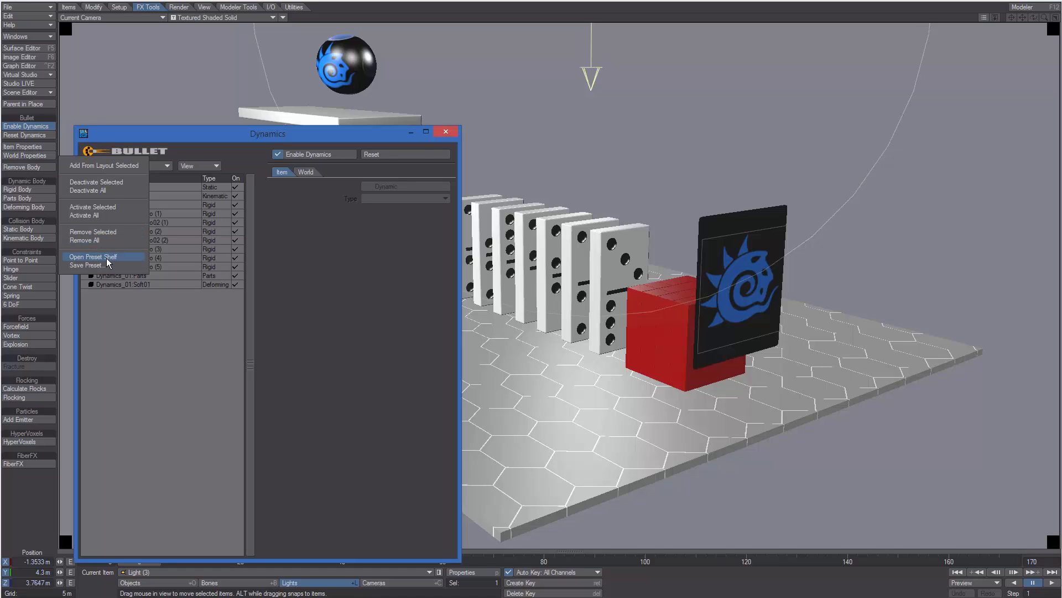
mouse_move(93, 268)
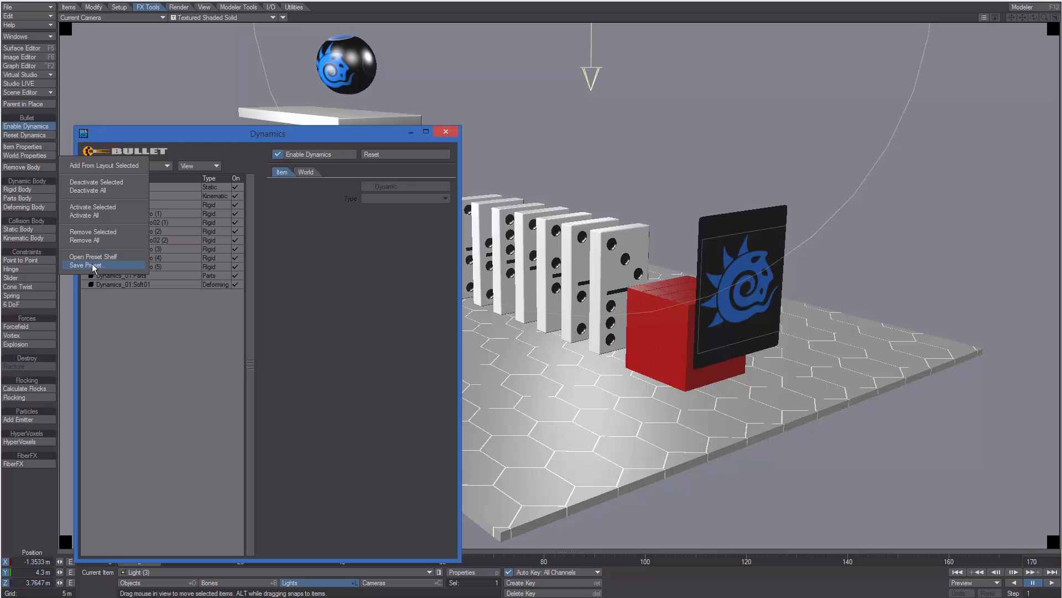
click(93, 265)
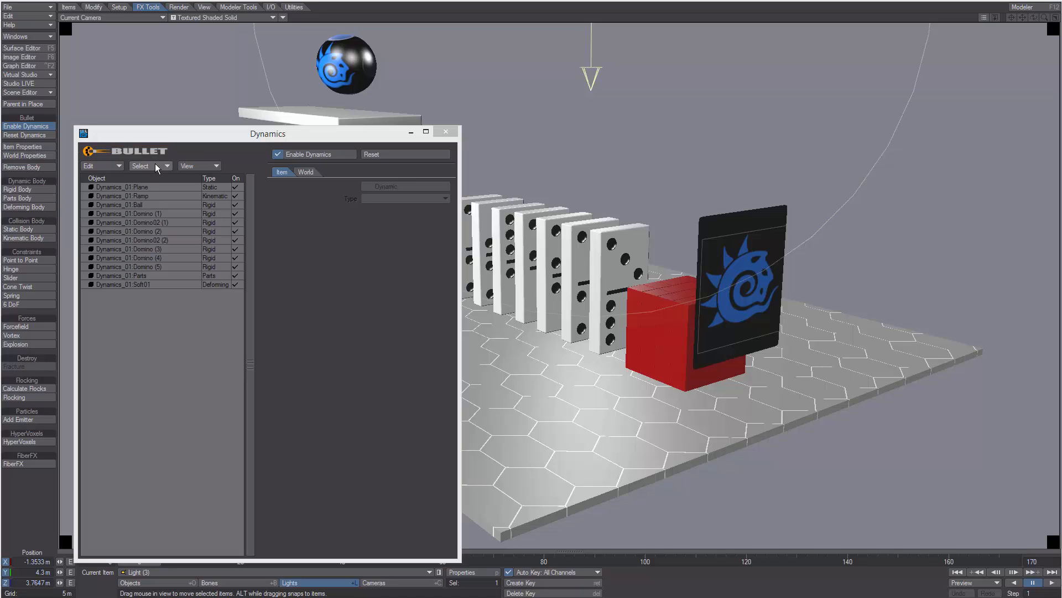
click(146, 166)
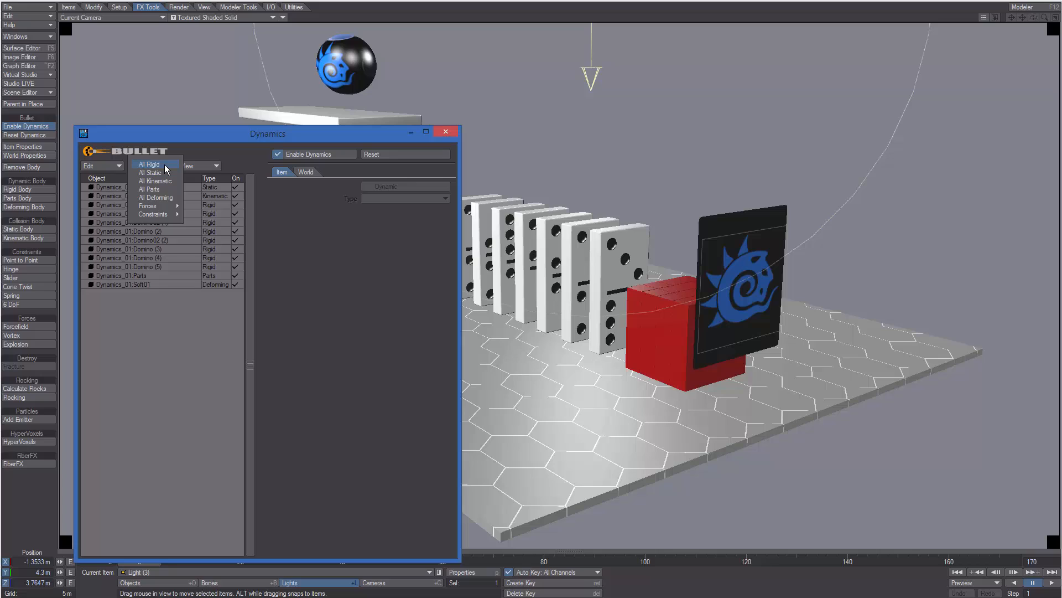
mouse_move(156, 173)
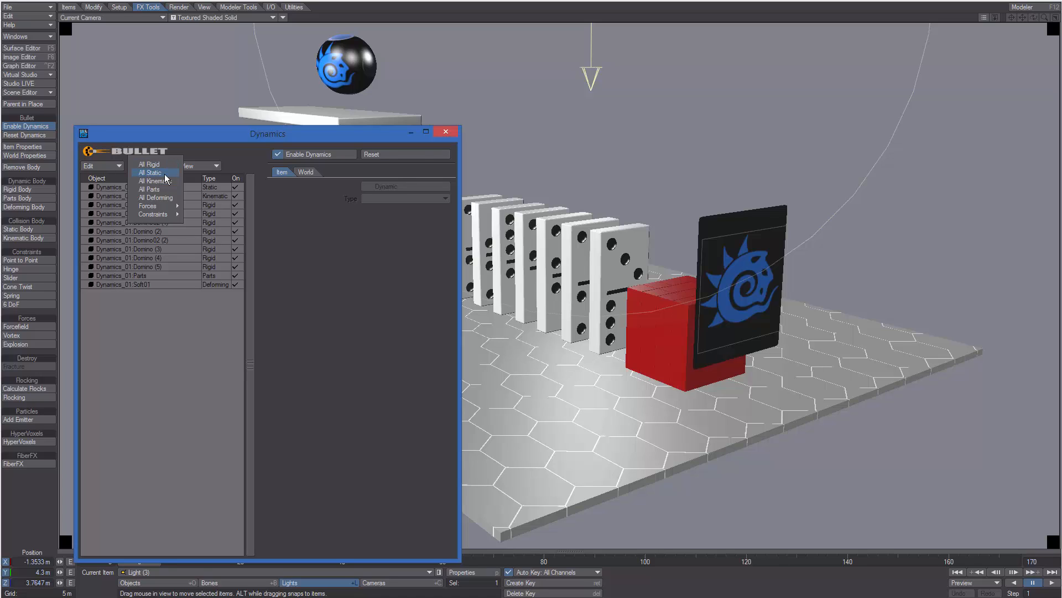
mouse_move(172, 191)
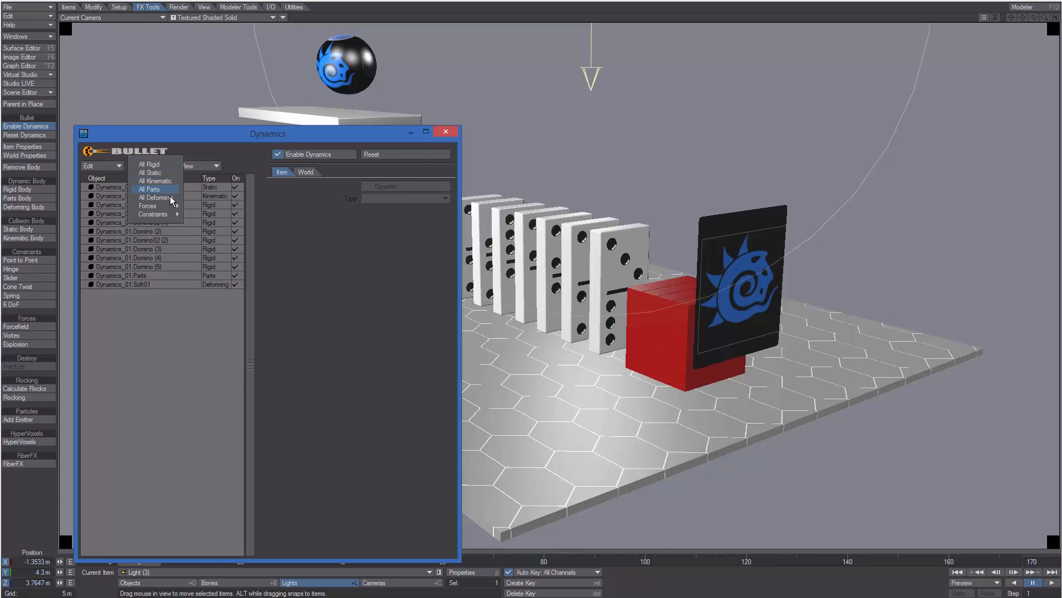
mouse_move(148, 206)
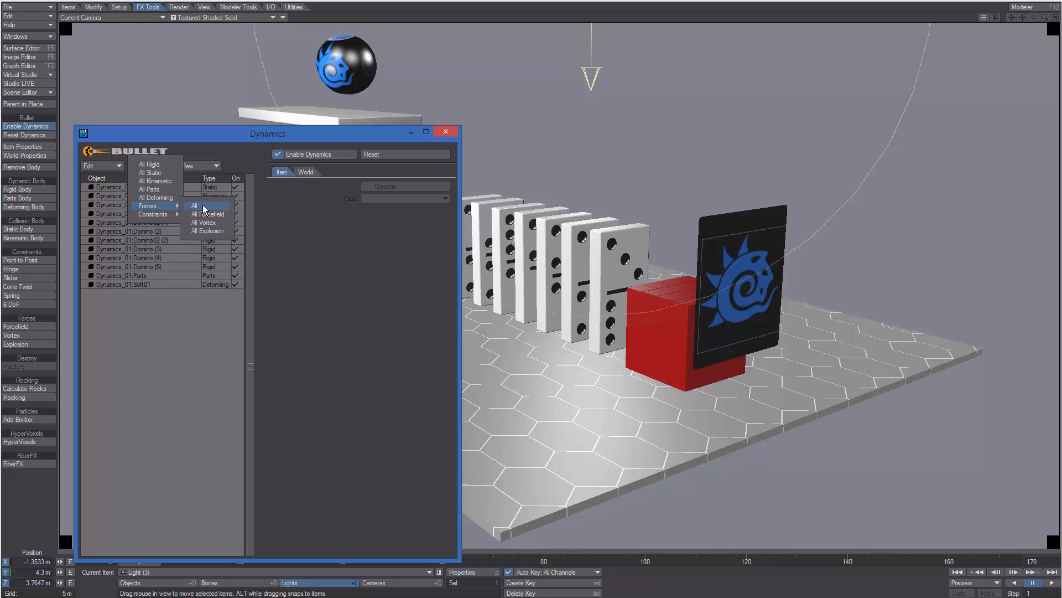
mouse_move(155, 214)
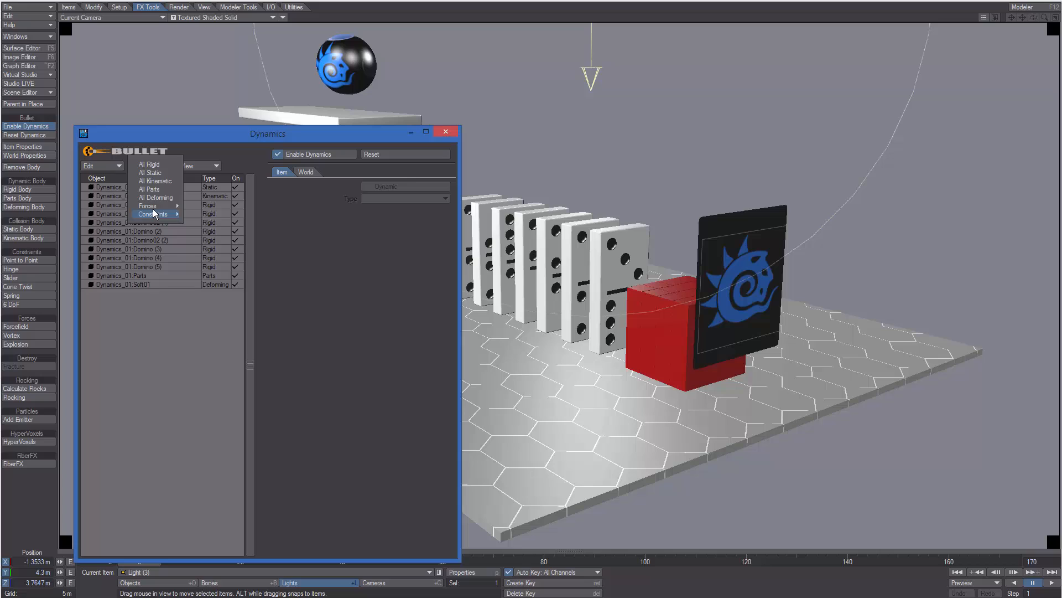
mouse_move(148, 206)
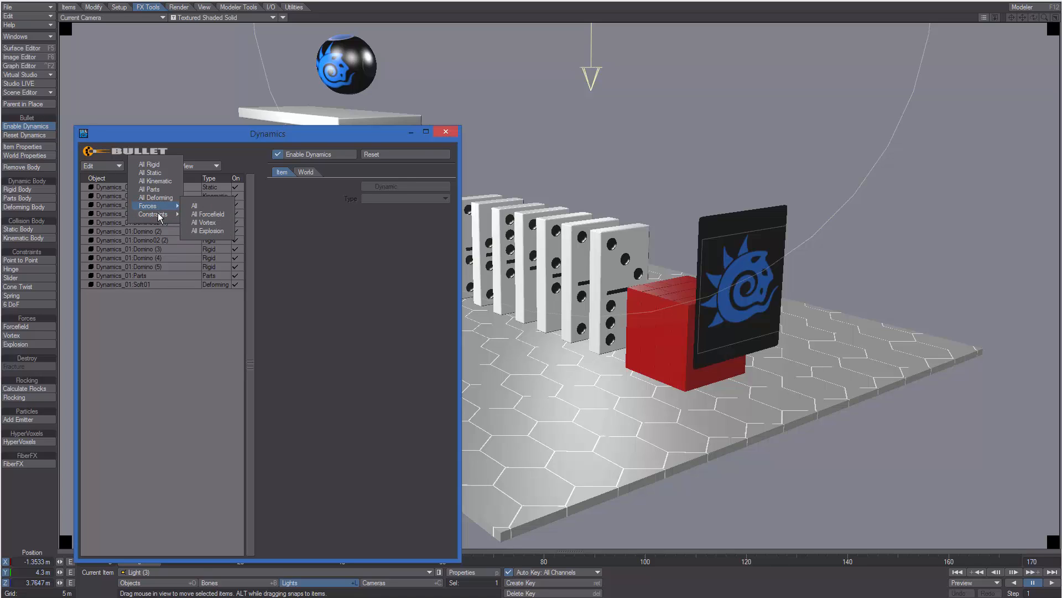
mouse_move(155, 164)
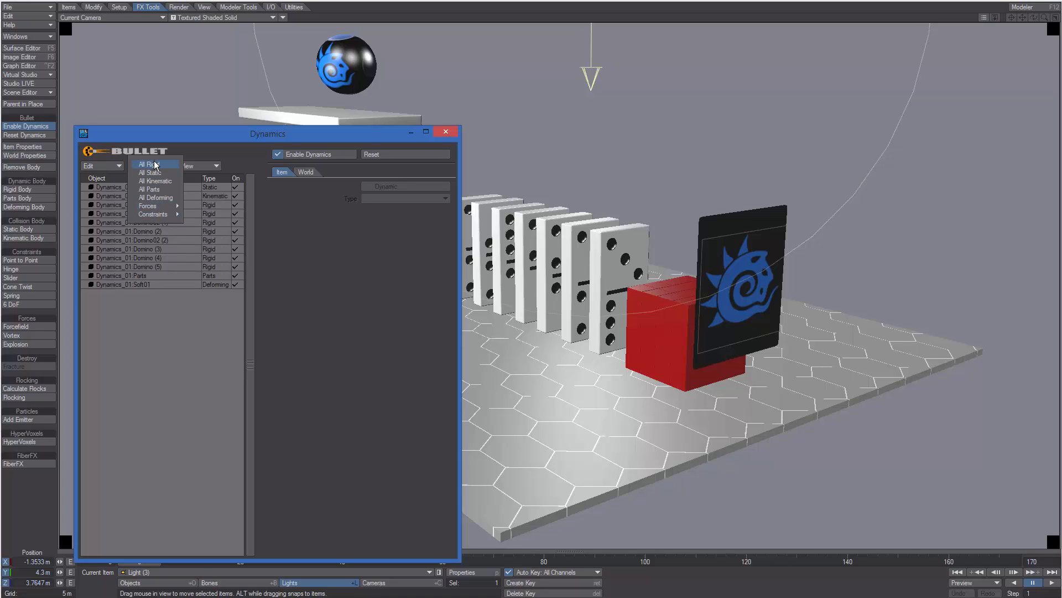
click(156, 164)
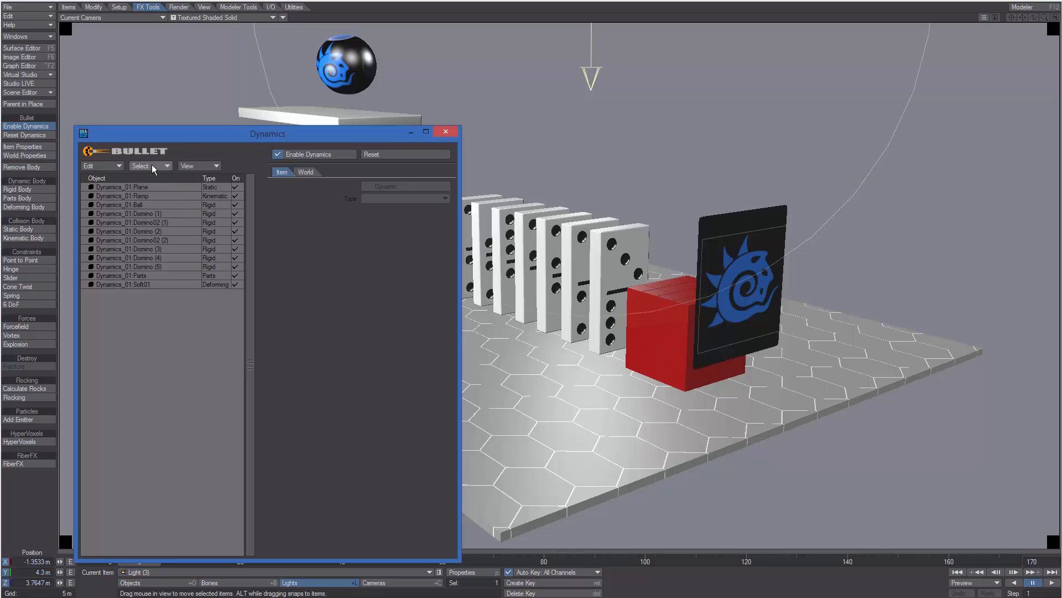
Check the View listing options, then select Domino (5) to show its box-shape rigid-body settings.
click(149, 166)
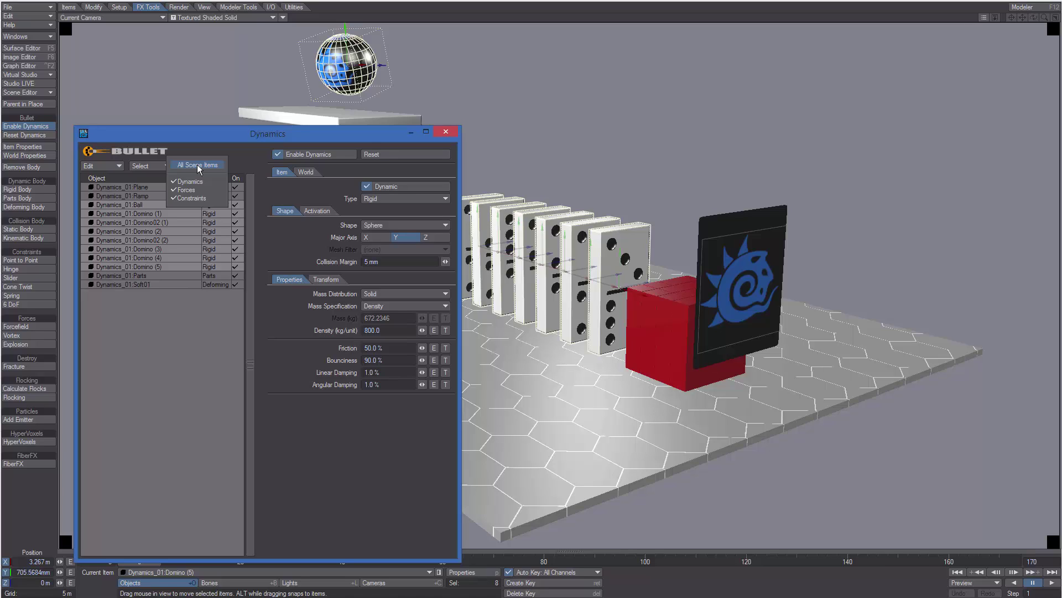
click(198, 164)
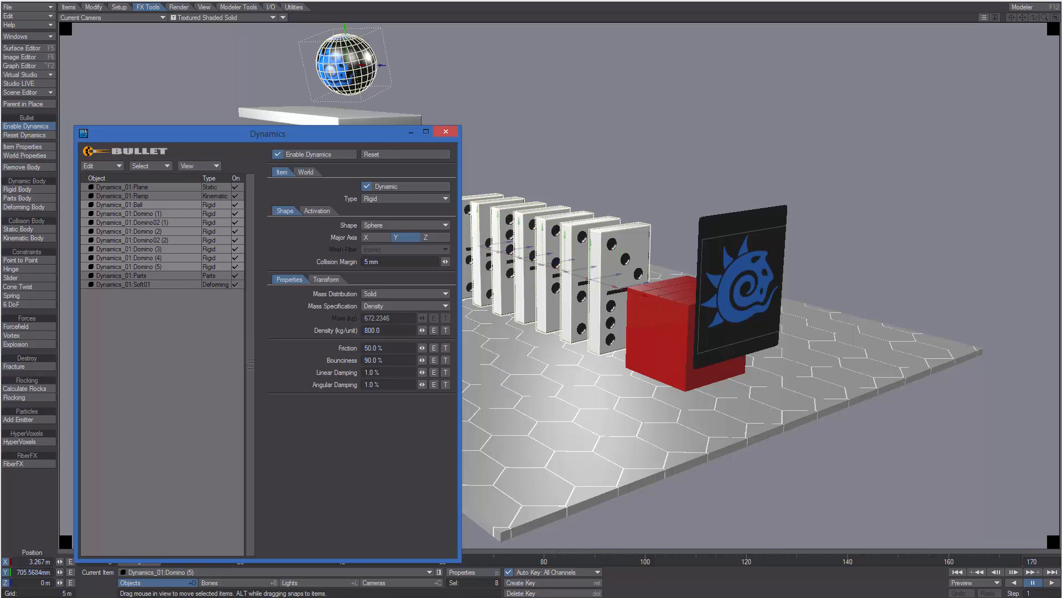
click(406, 224)
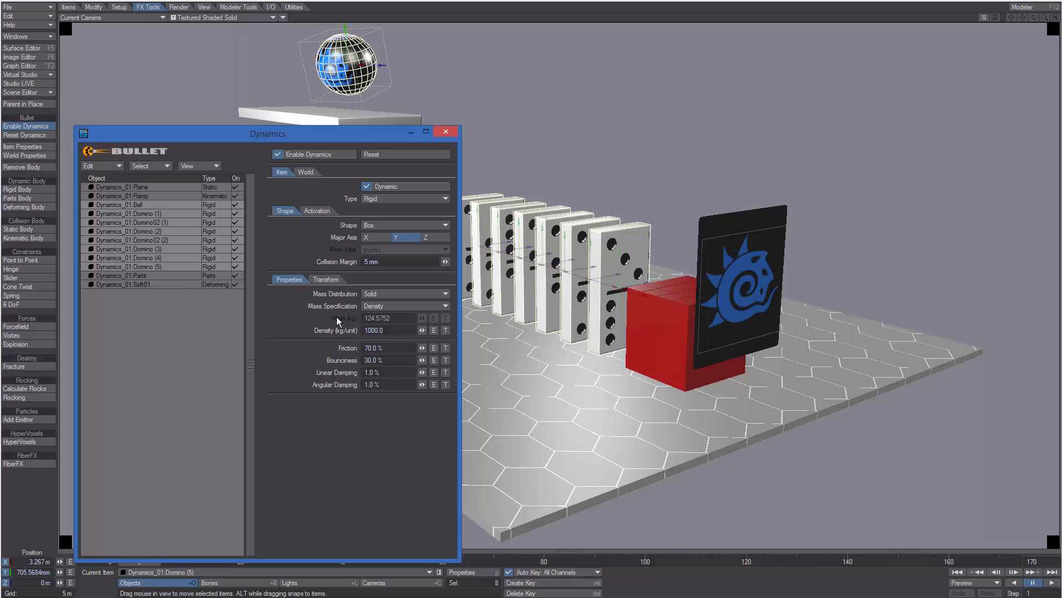
mouse_move(365, 320)
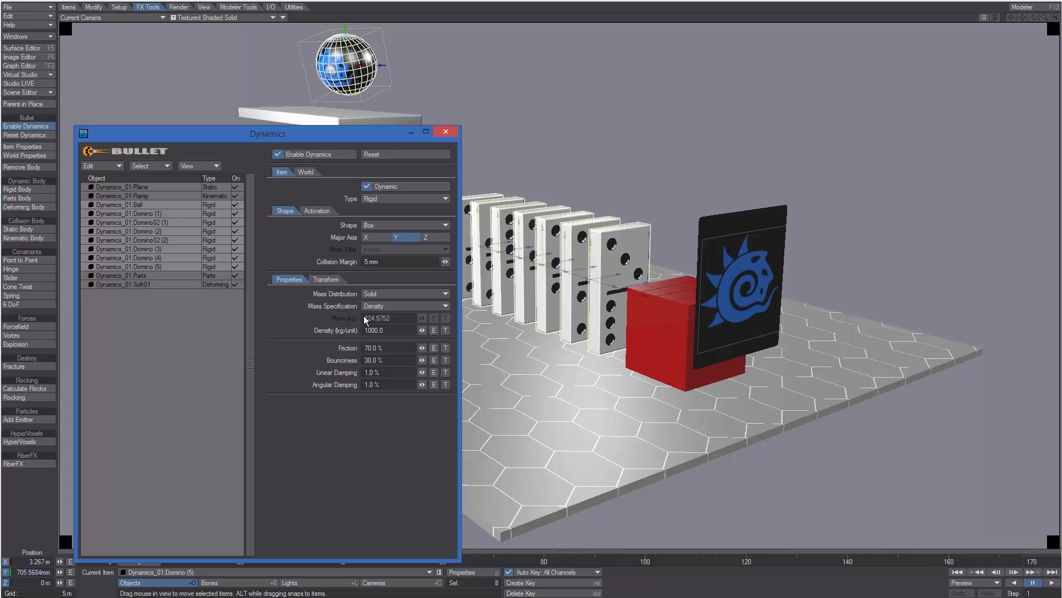
mouse_move(367, 313)
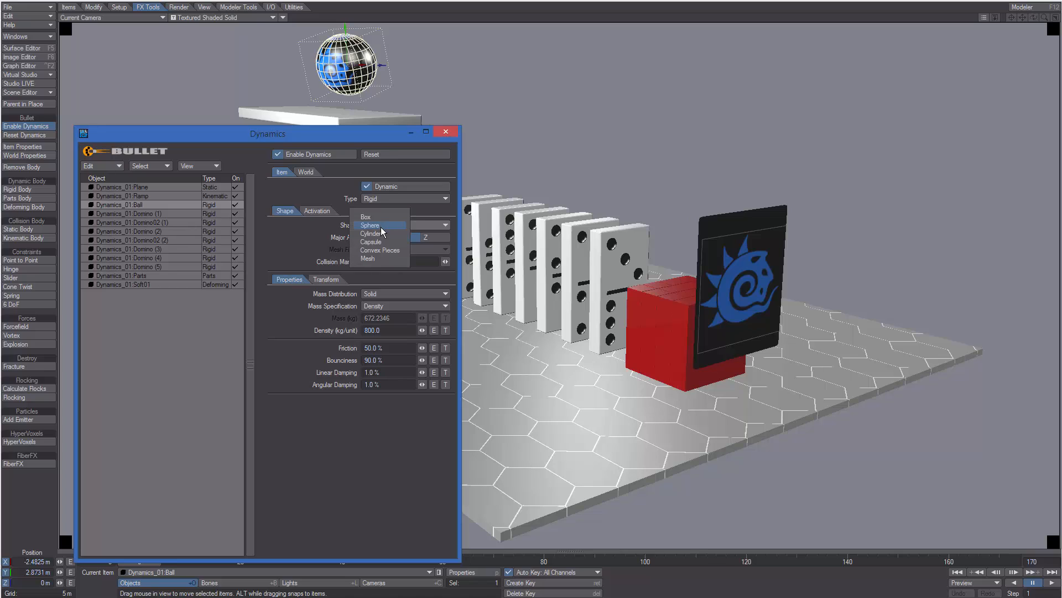
Review the collision shape types and keep the ball's shape as Sphere.
click(371, 233)
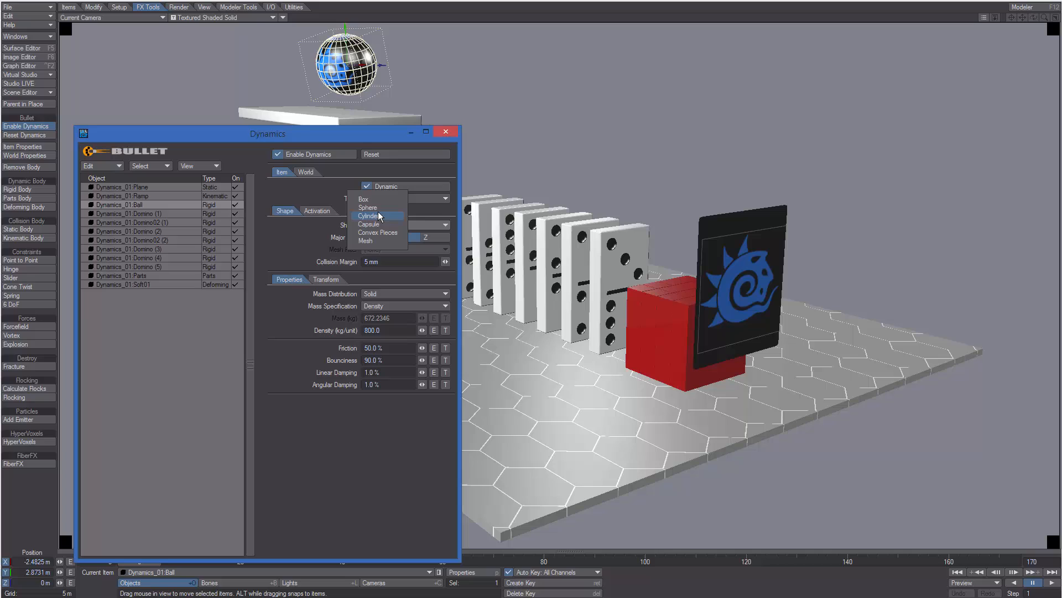
click(368, 207)
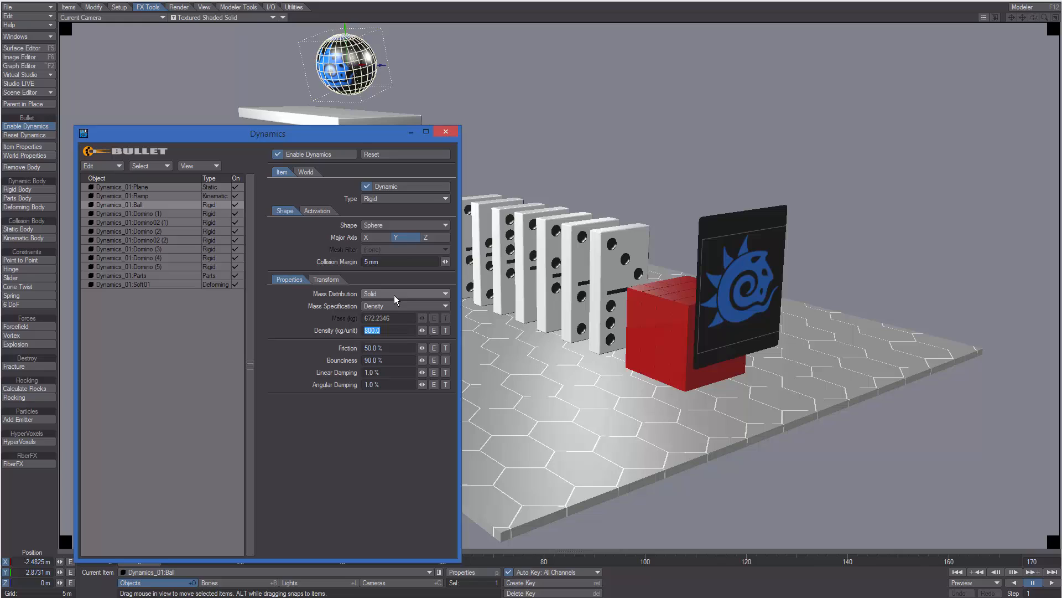
Keep mass distribution as Solid and show World settings: -9.8 m gravity, 180 fps.
click(403, 293)
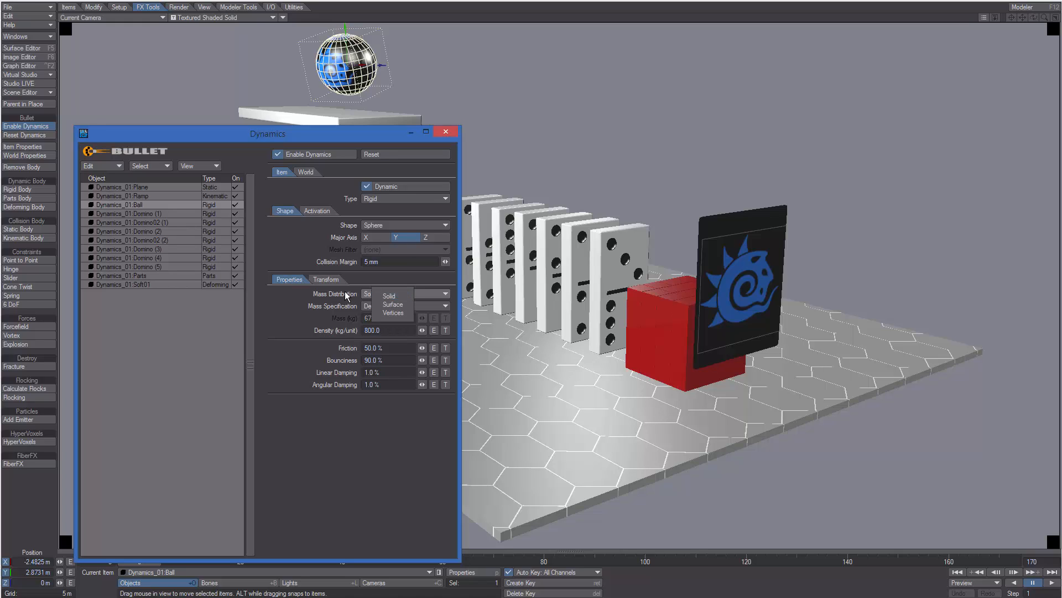
click(388, 295)
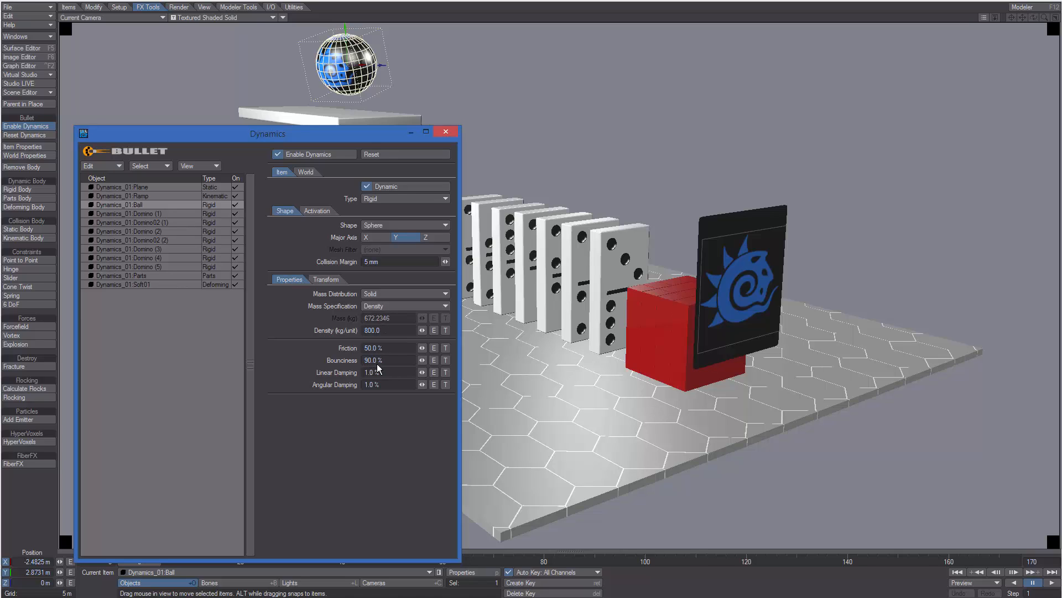
mouse_move(326, 392)
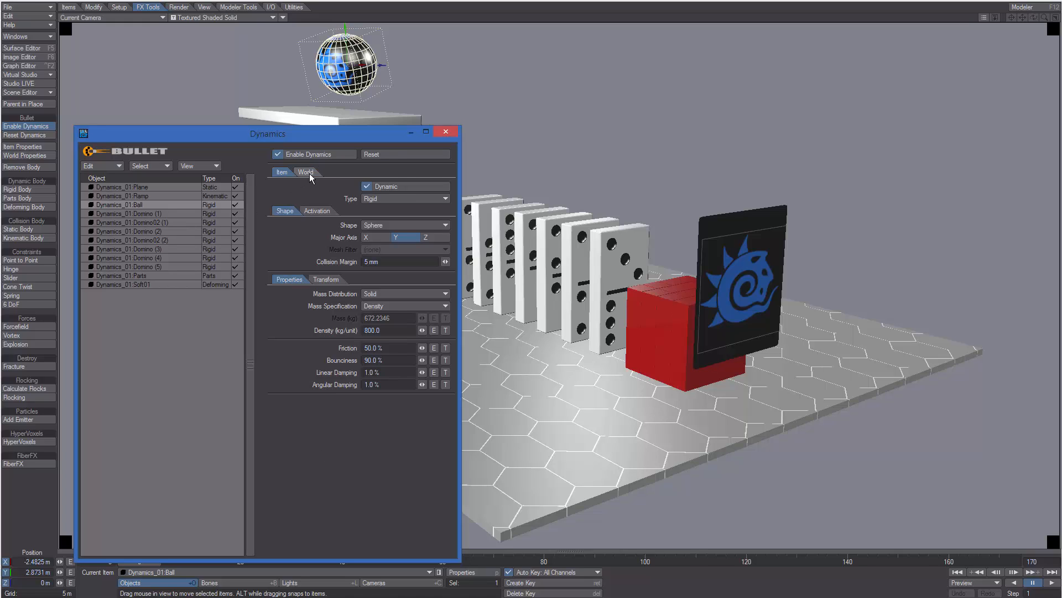
click(305, 172)
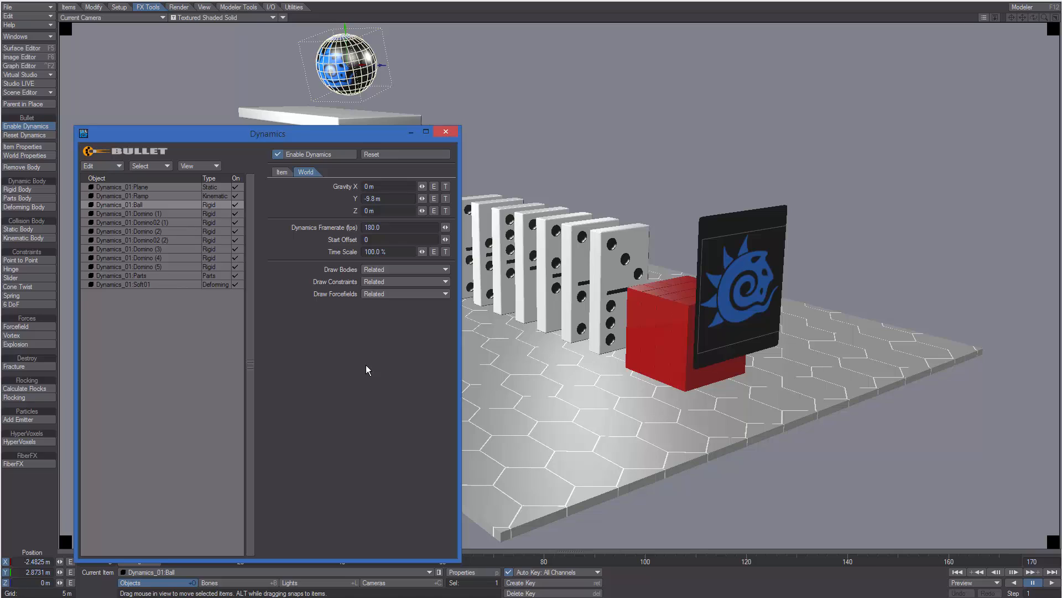